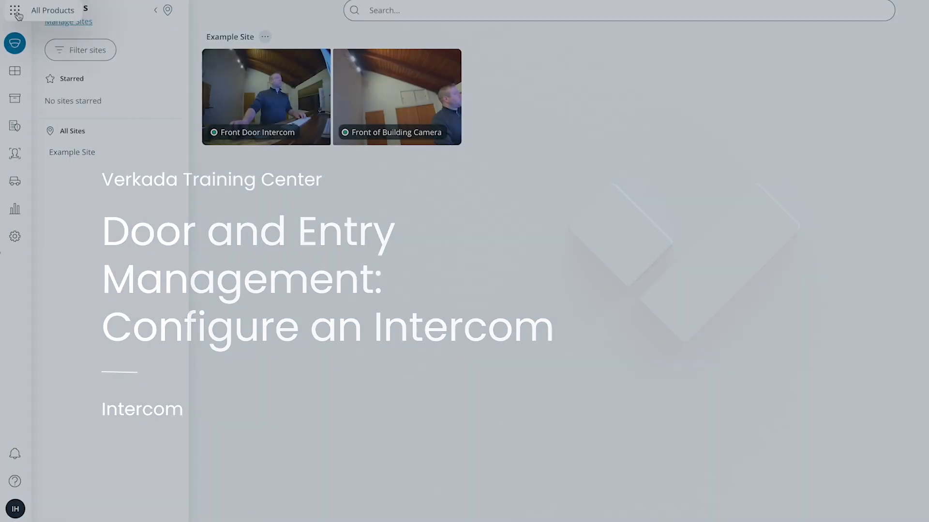
Step: Open the Front Door Intercom live view from the Intercom product in the launcher
click(15, 10)
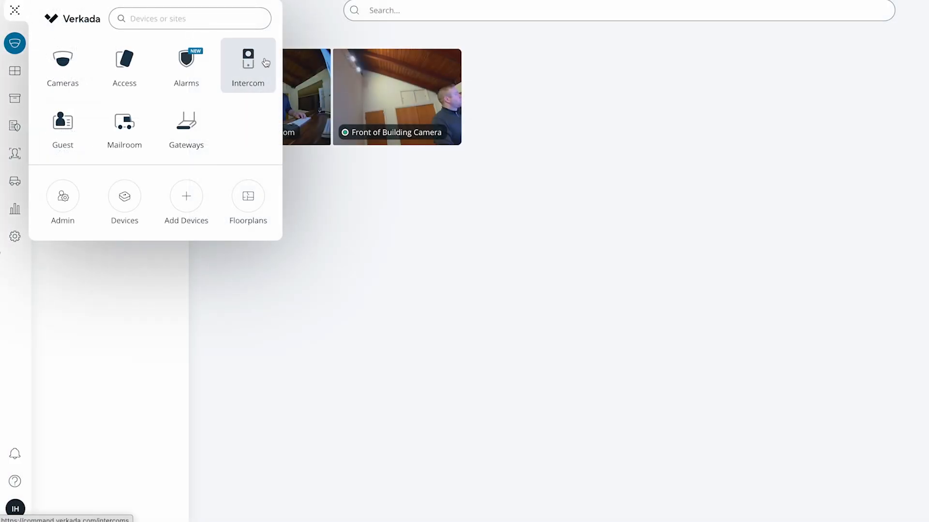
click(247, 63)
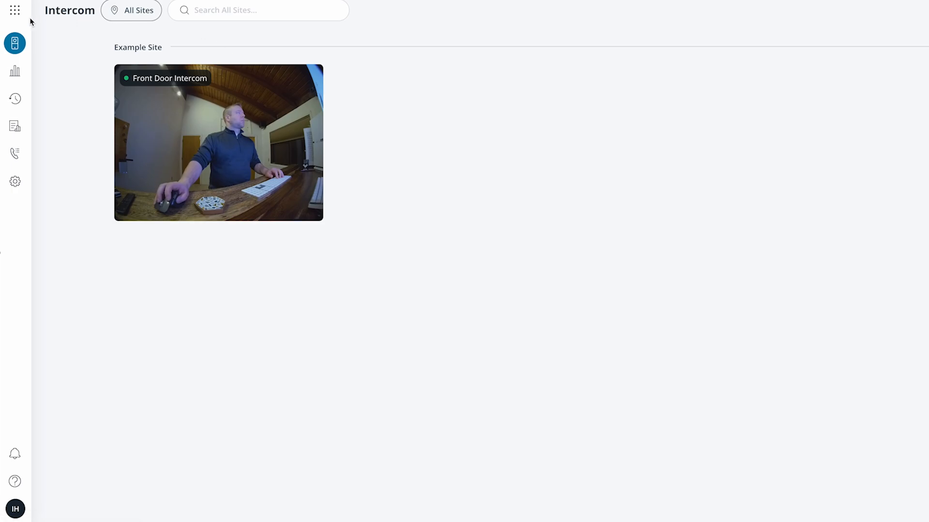
click(15, 11)
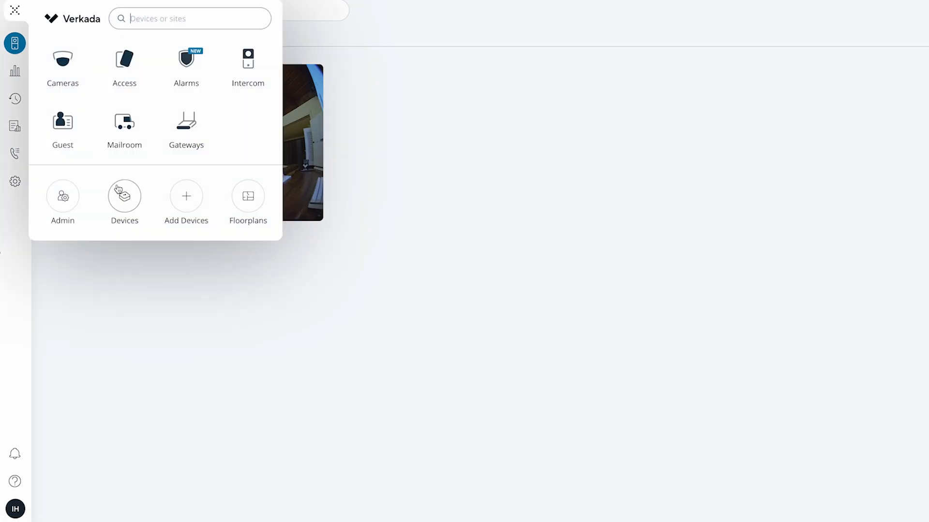
click(123, 196)
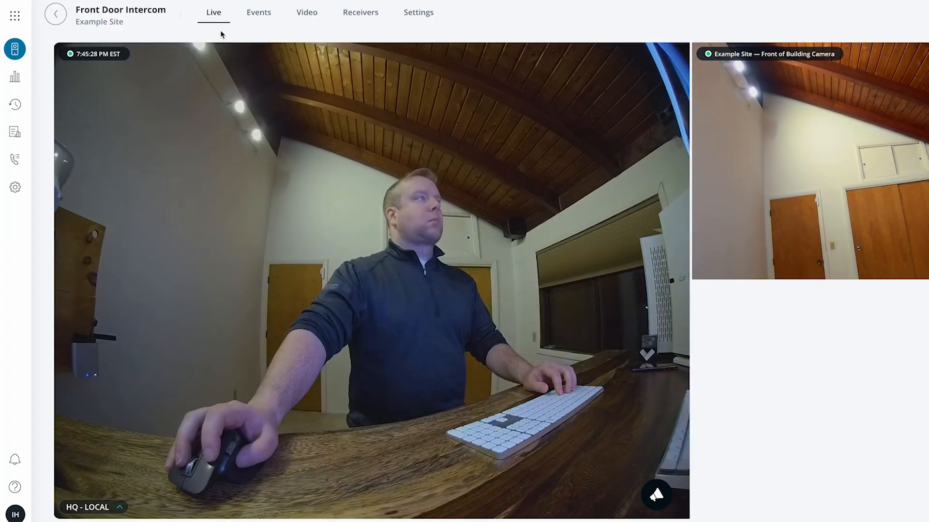
Step: In the intercom's Door settings, add a door connected directly to the intercom
click(418, 11)
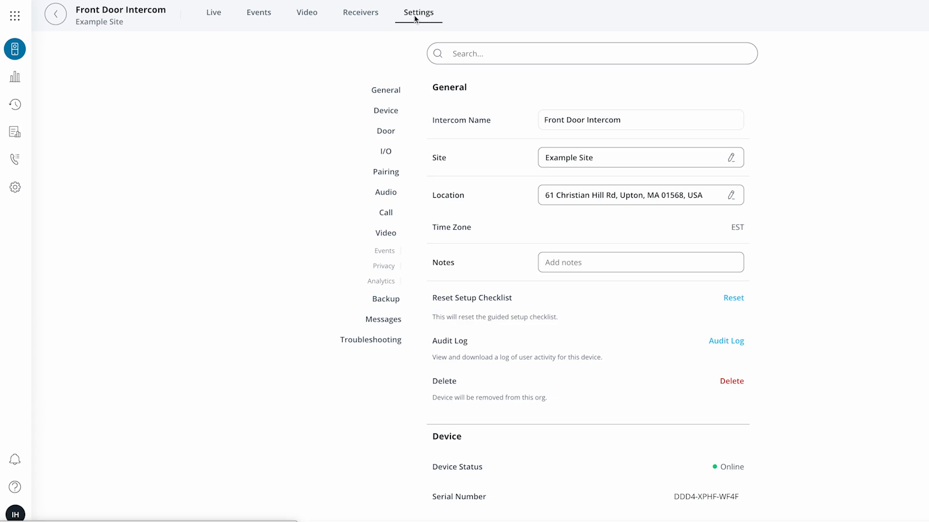
click(385, 131)
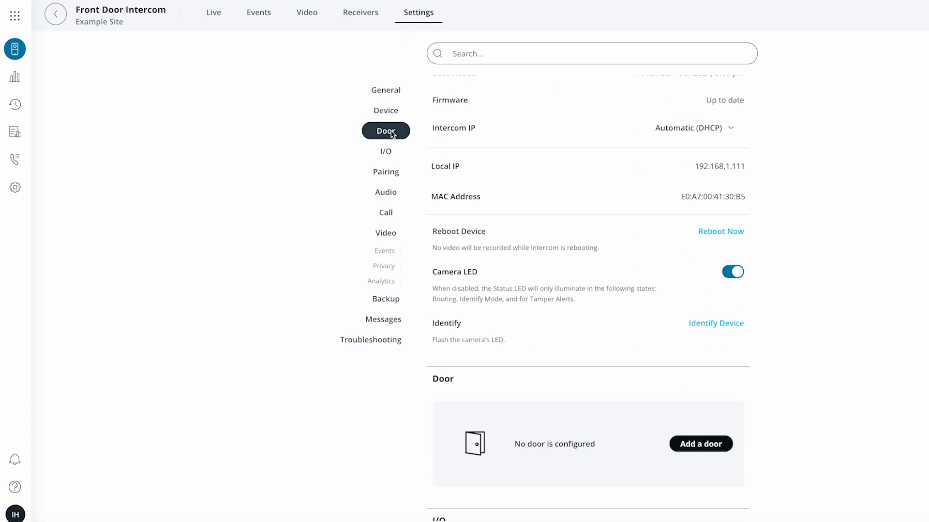
click(700, 443)
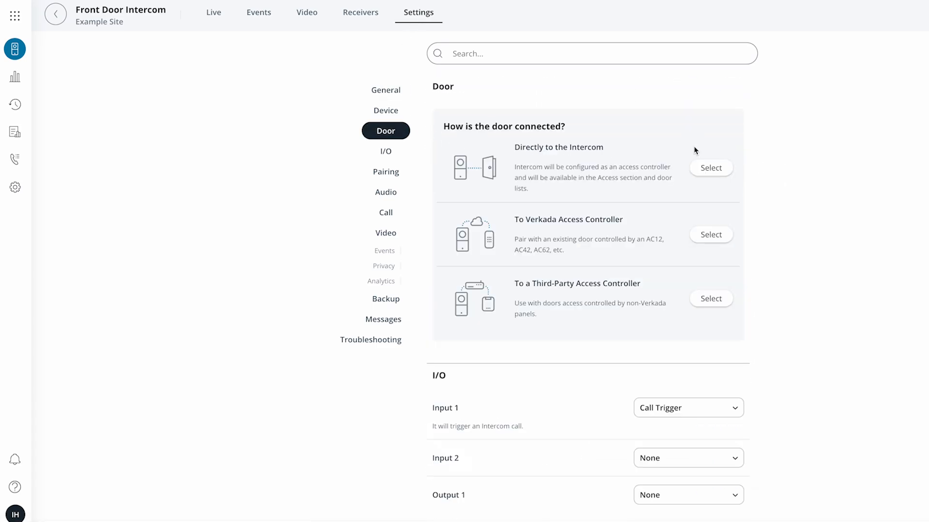
mouse_move(618, 149)
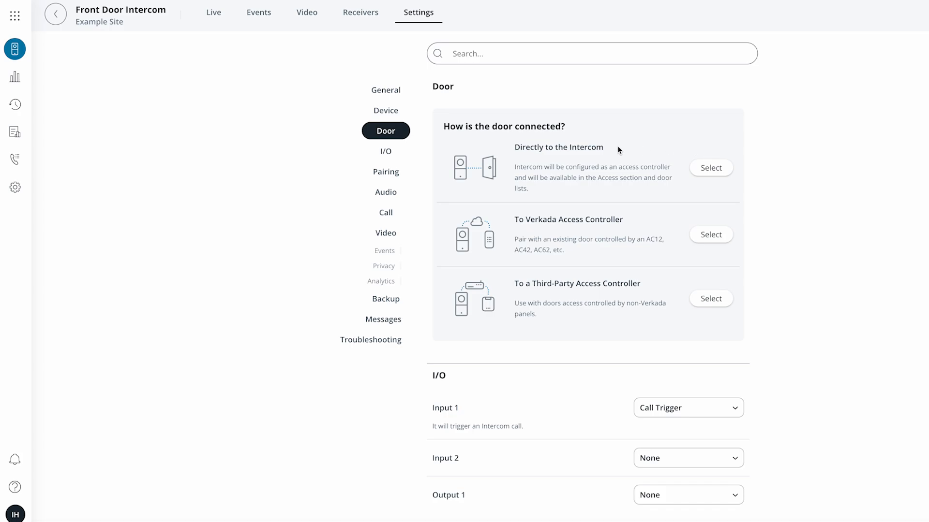
mouse_move(630, 215)
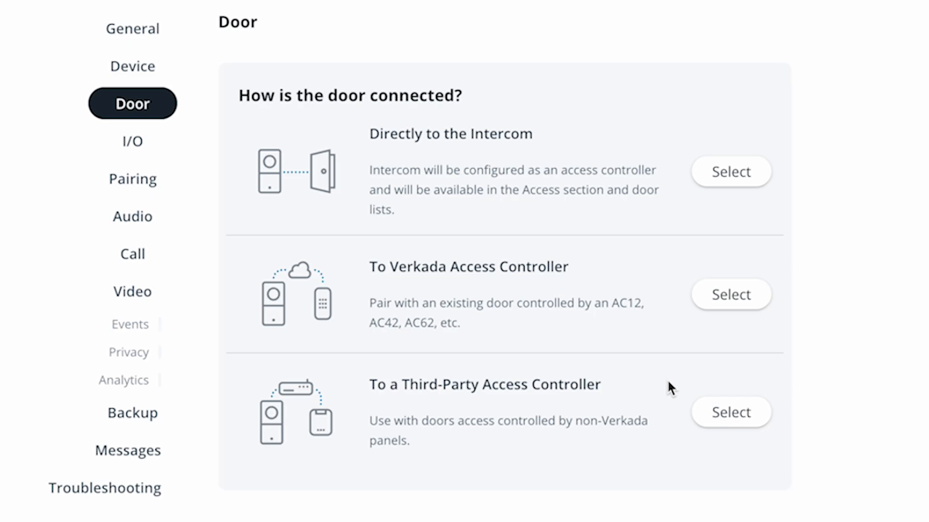
click(730, 172)
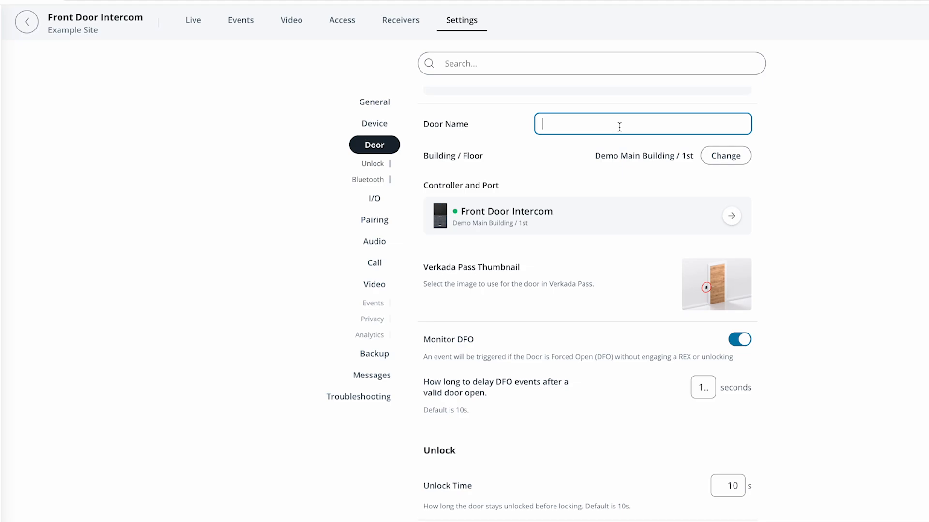
Step: Name the new door 'Example Door - Intercom' and scroll down the door settings
text(Example Door - Intercom)
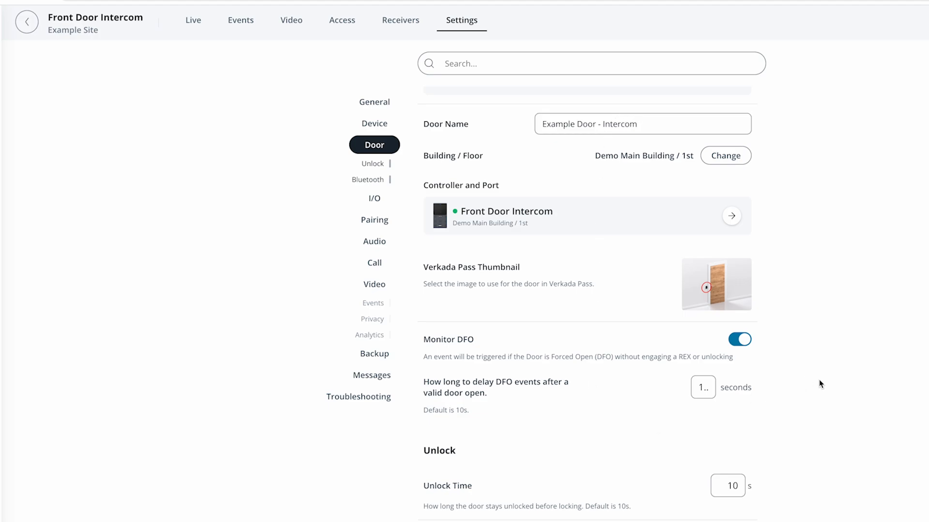
mouse_move(660, 164)
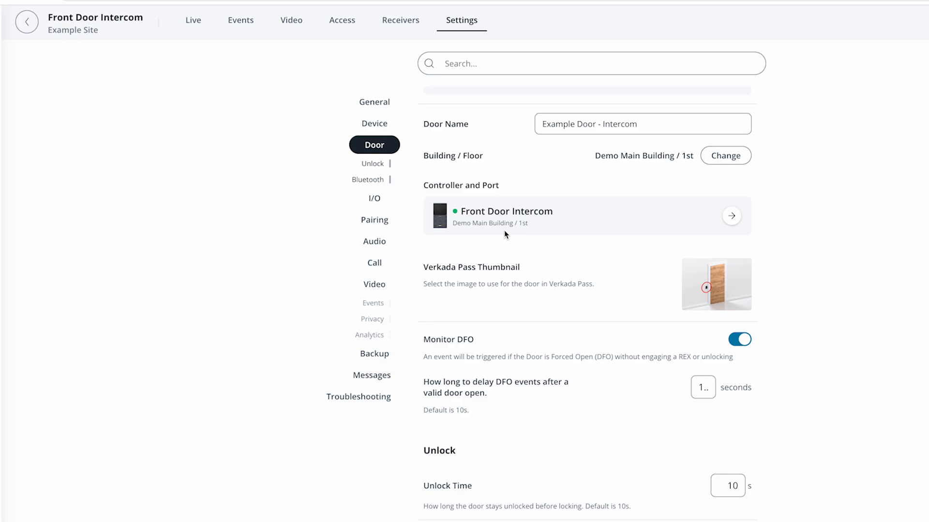
scroll(down, 3)
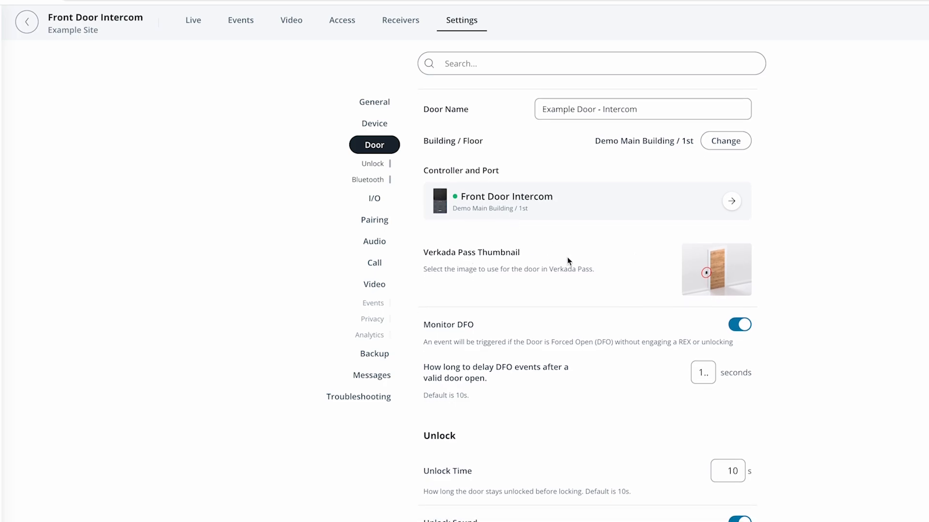
Step: Keep the default door image as the Verkada Pass thumbnail and save it
click(716, 269)
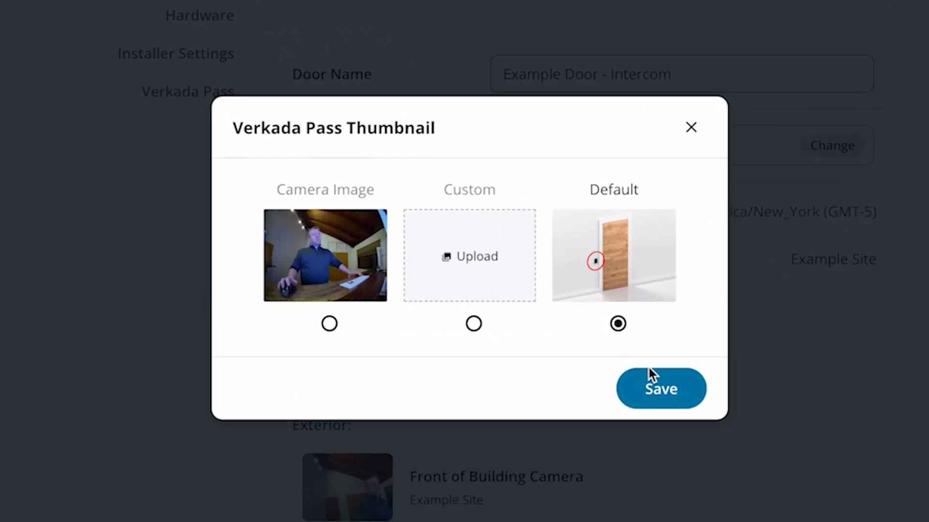
click(660, 388)
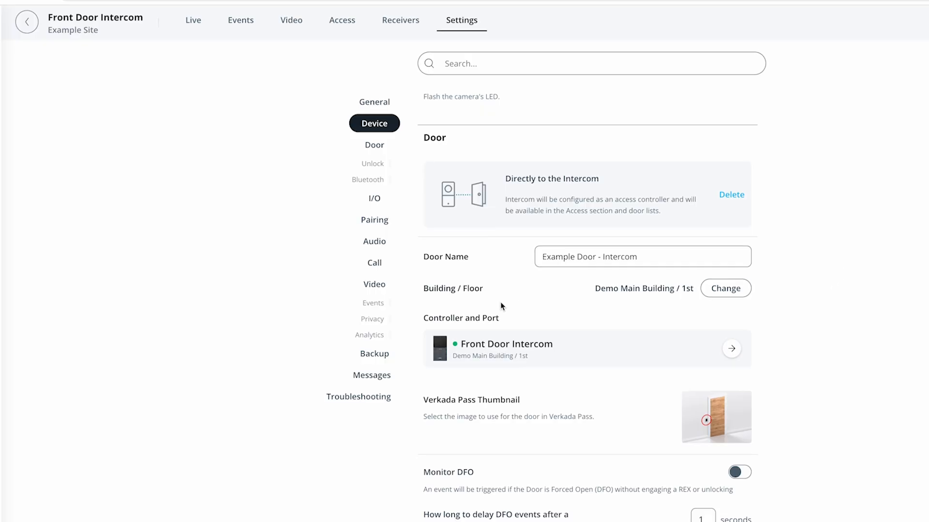
click(374, 145)
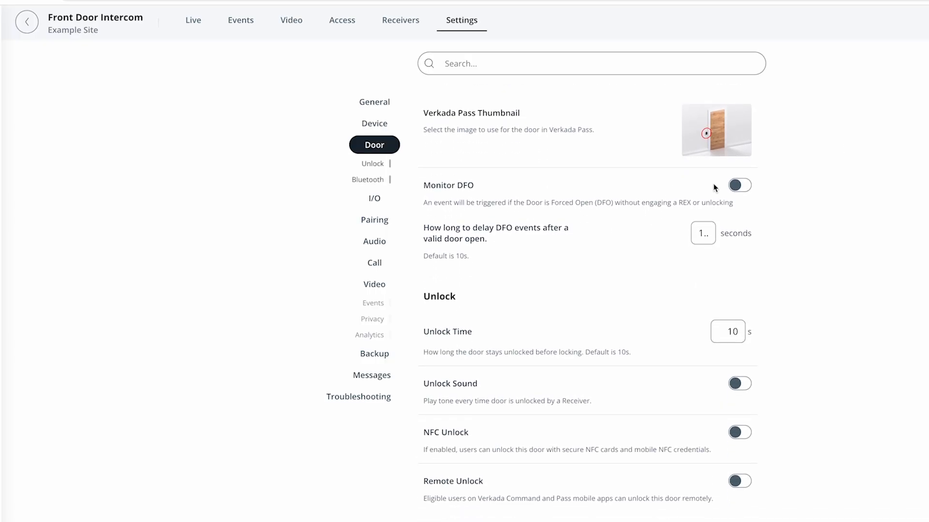
Step: Turn on forced-open door monitoring and enter a DFO delay of 15
click(739, 185)
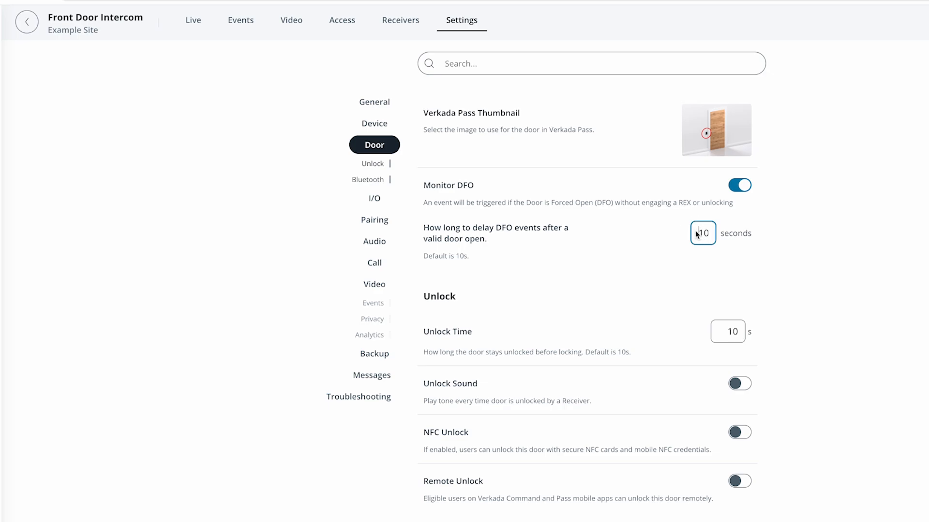
text(15)
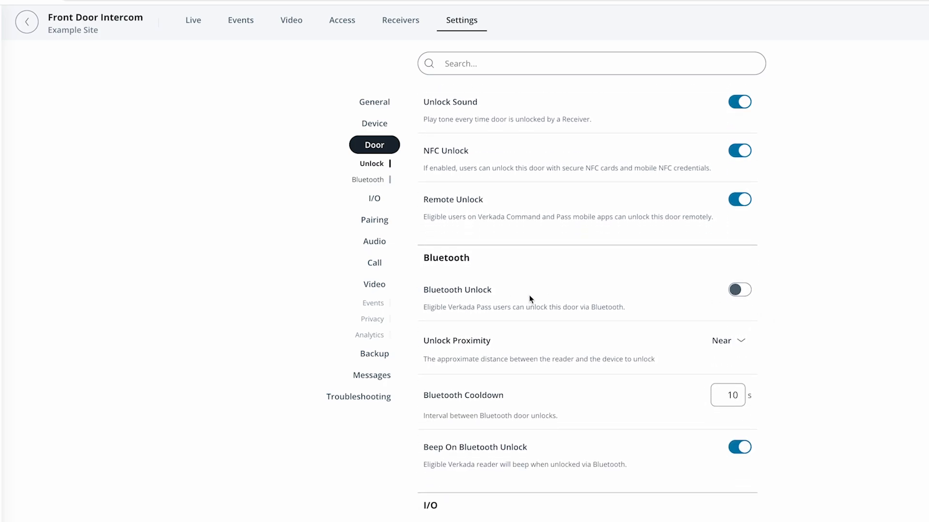
Step: Enable Bluetooth unlock for the door and go to the I/O settings
click(739, 290)
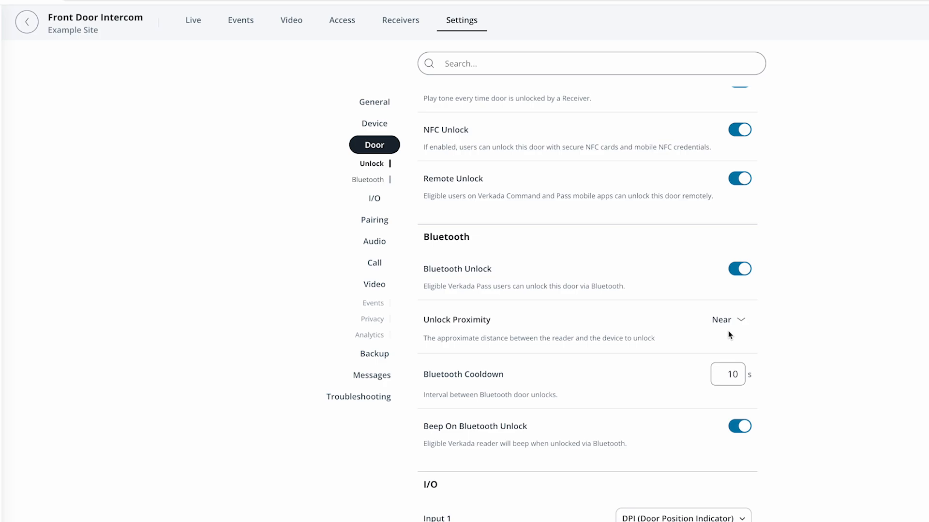
click(373, 197)
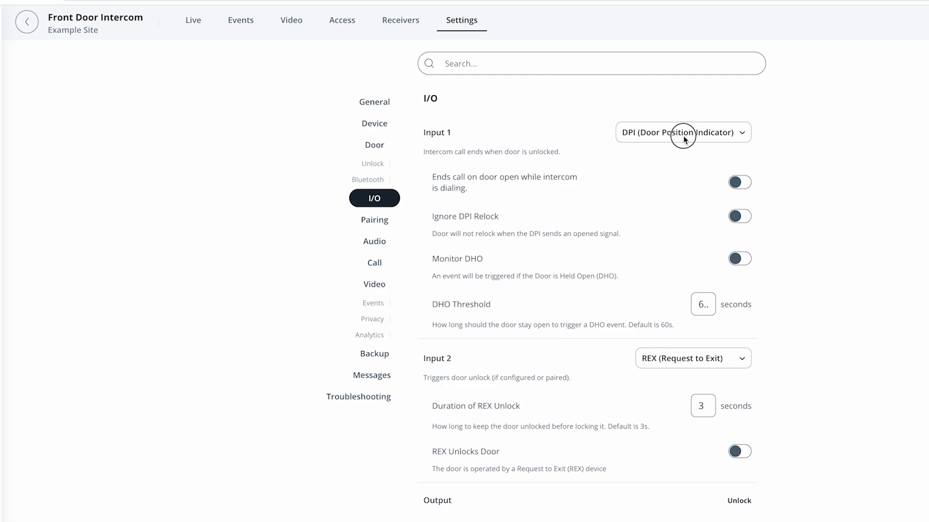
Step: Set Input 1 to Call Trigger and Input 2 to REX, with REX unlocking the door
click(683, 132)
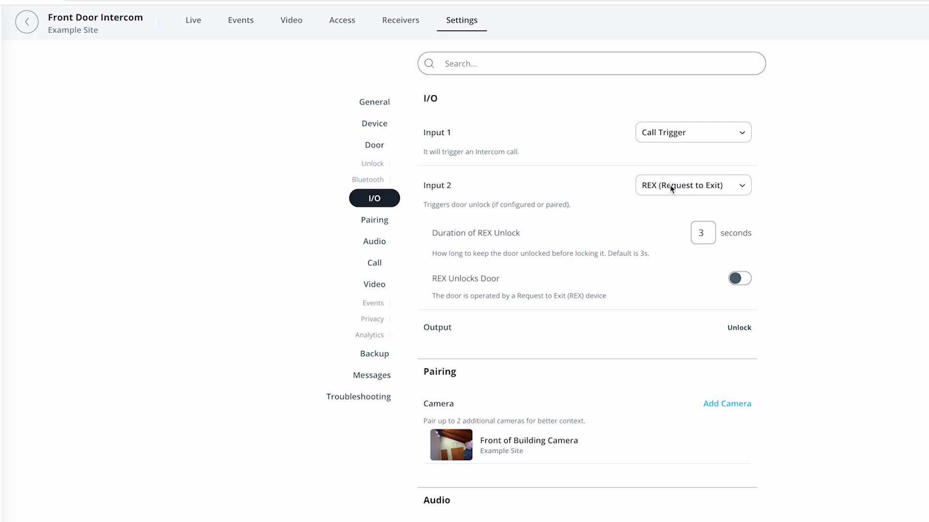
click(692, 185)
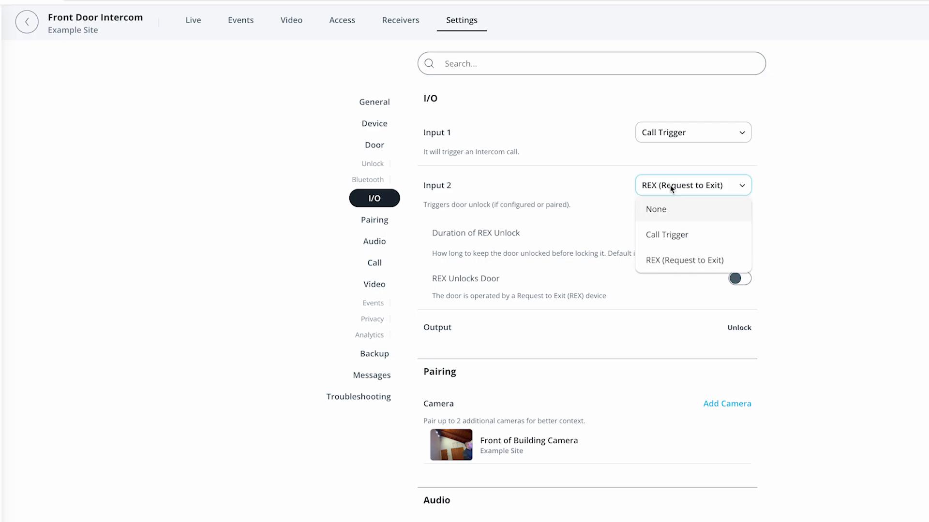
click(684, 260)
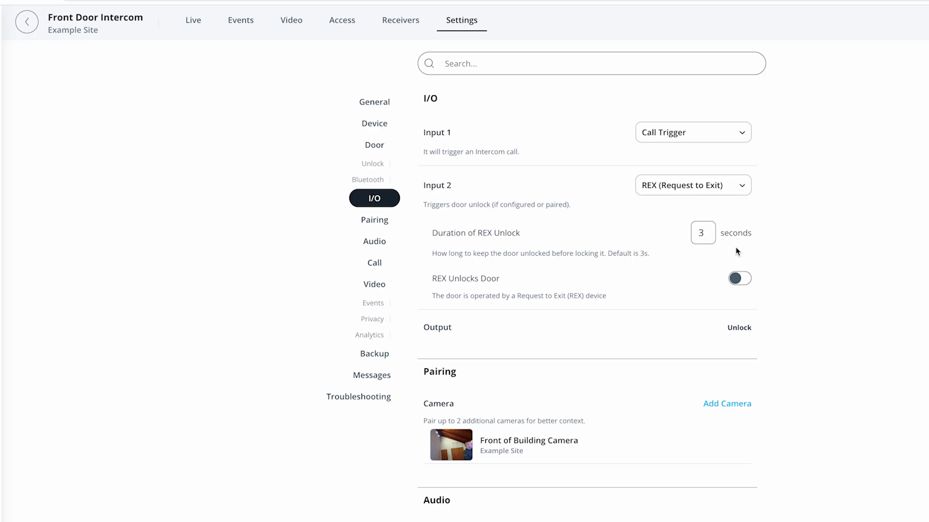
click(739, 278)
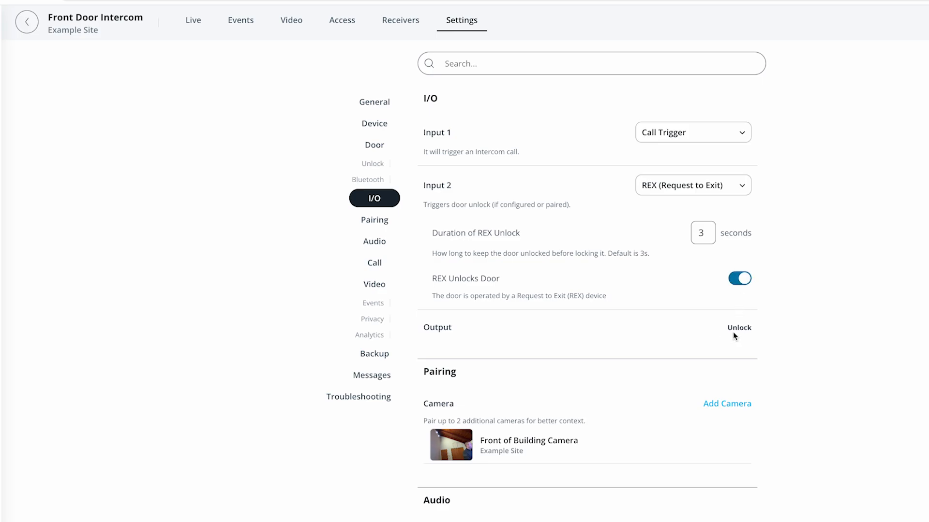
mouse_move(790, 349)
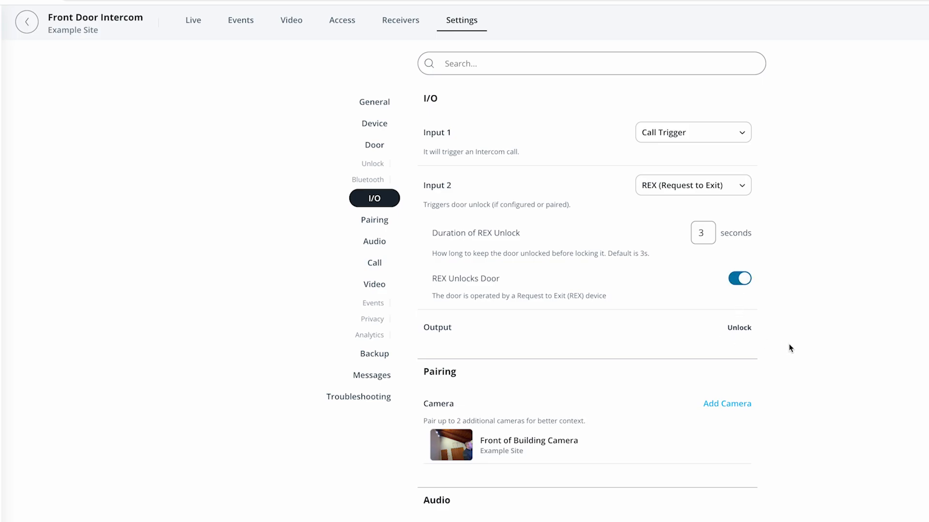